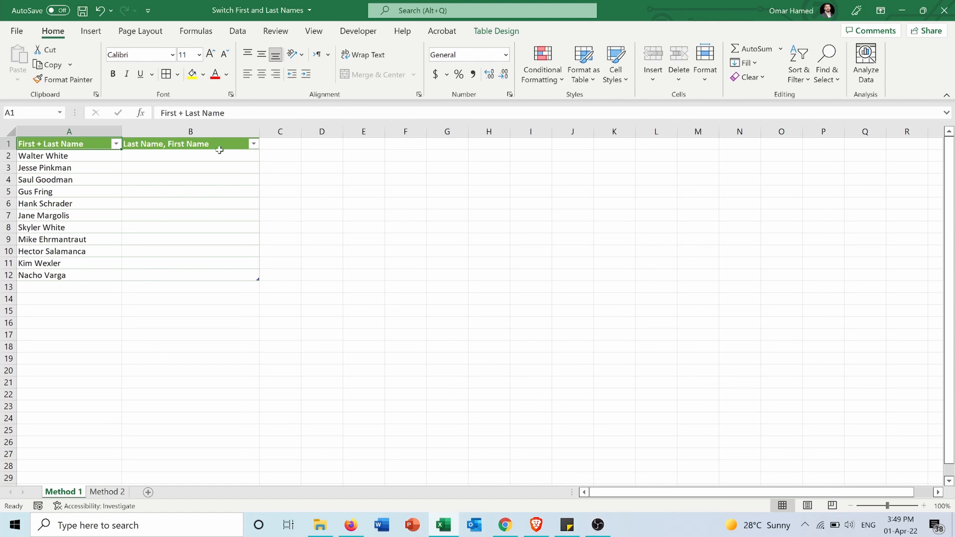
# - Enter the example 'White, Walter' in B2 as the Last, First pattern
pyautogui.click(190, 155)
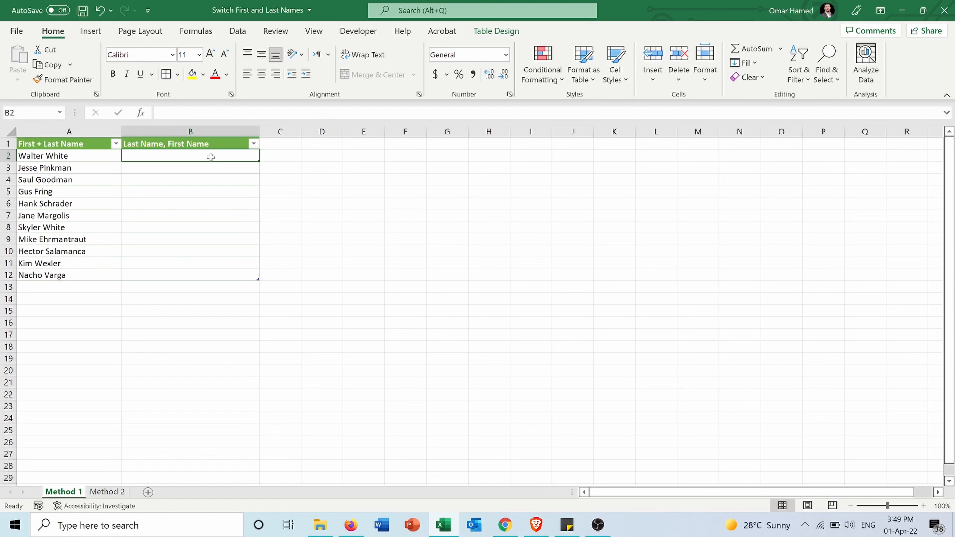
pyautogui.write('W')
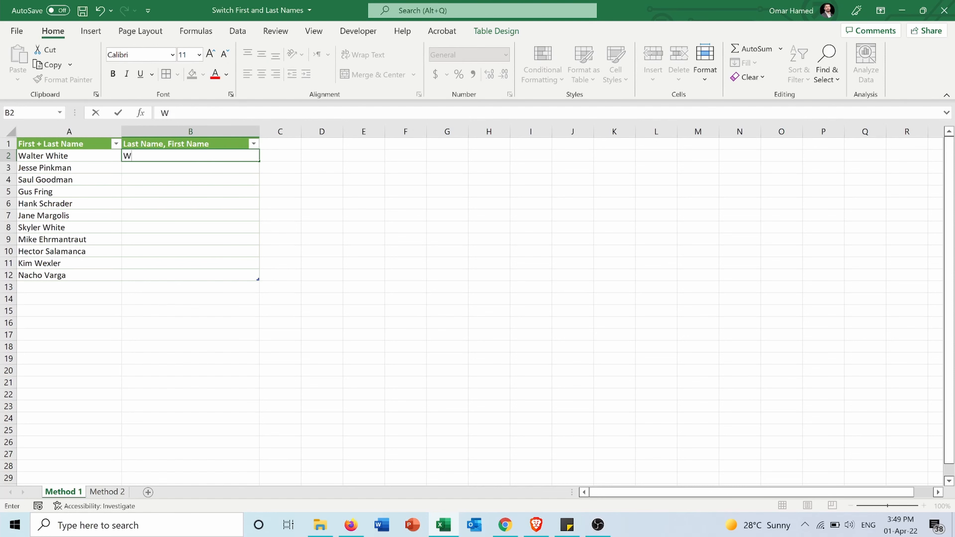
pyautogui.write('hite')
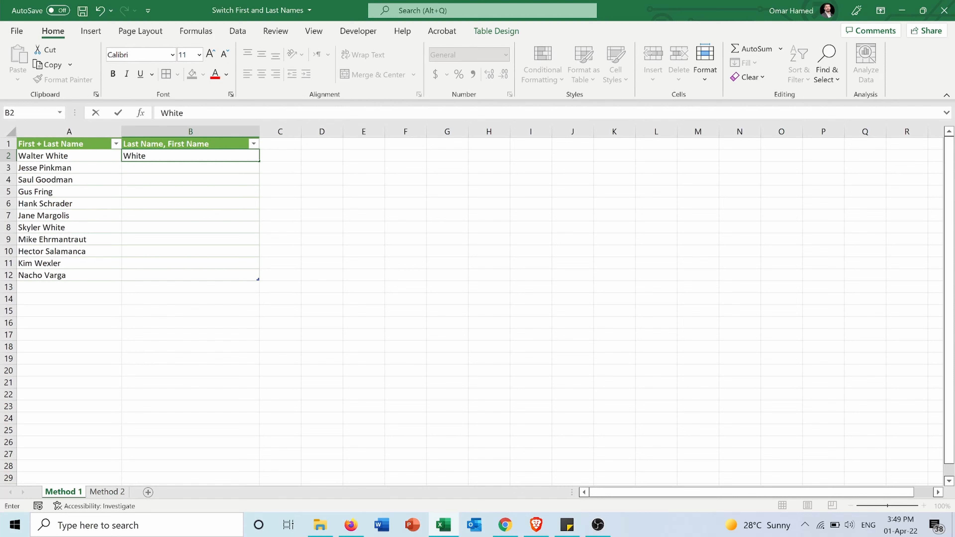
pyautogui.write(', Wa')
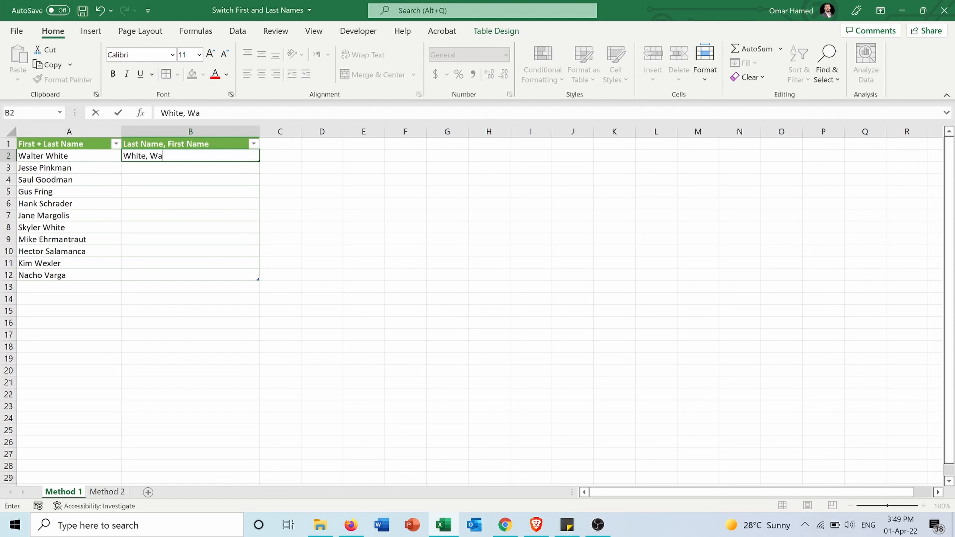
pyautogui.write('lter')
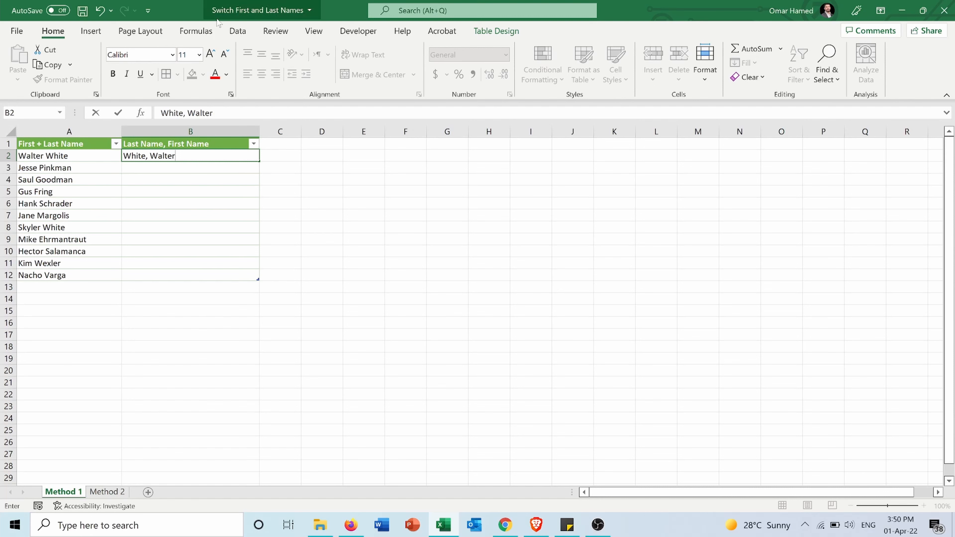
# - Flash Fill B3:B12 from the B2 pattern via the Data tools (Ctrl+E)
pyautogui.click(238, 31)
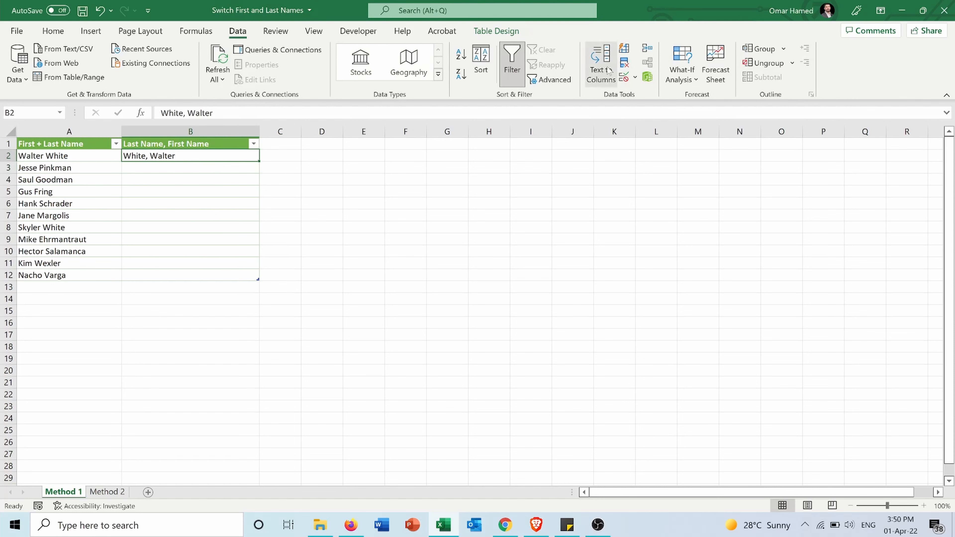
pyautogui.moveTo(624, 49)
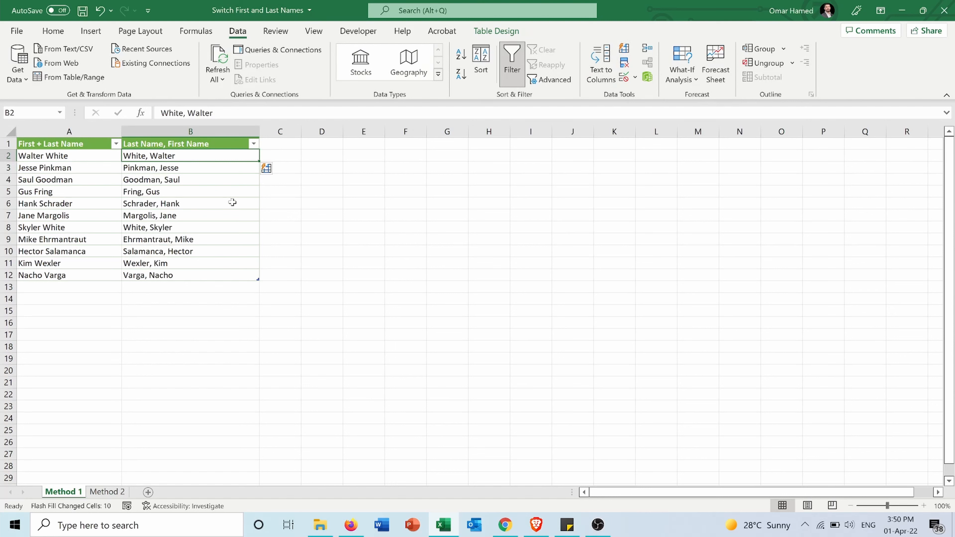
pyautogui.moveTo(231, 203)
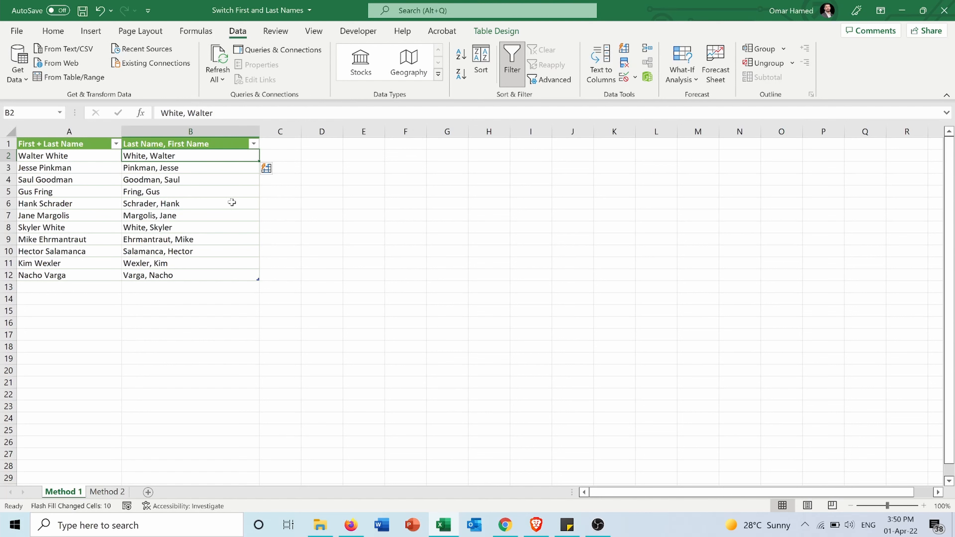
pyautogui.press('ctrl+e')
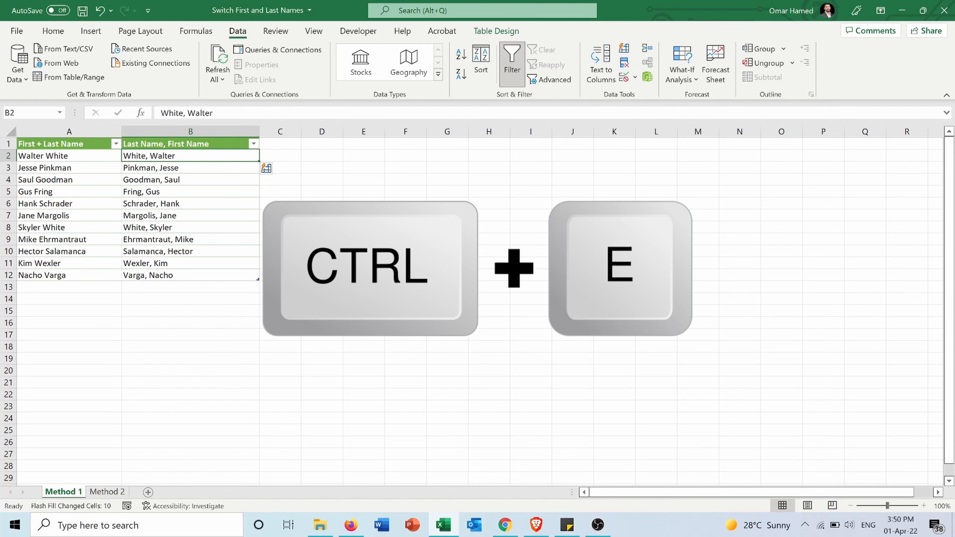
pyautogui.press('ctrl+z')
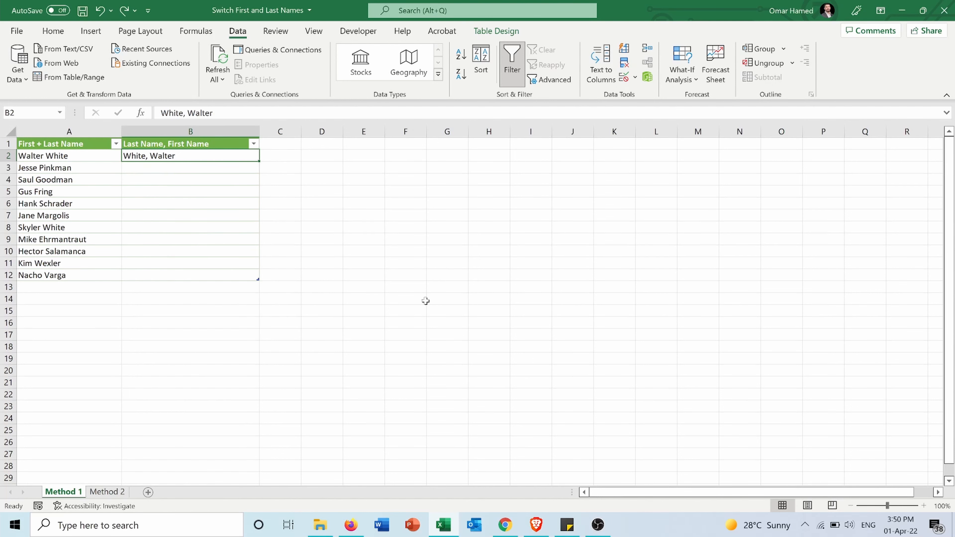
pyautogui.press('Enter')
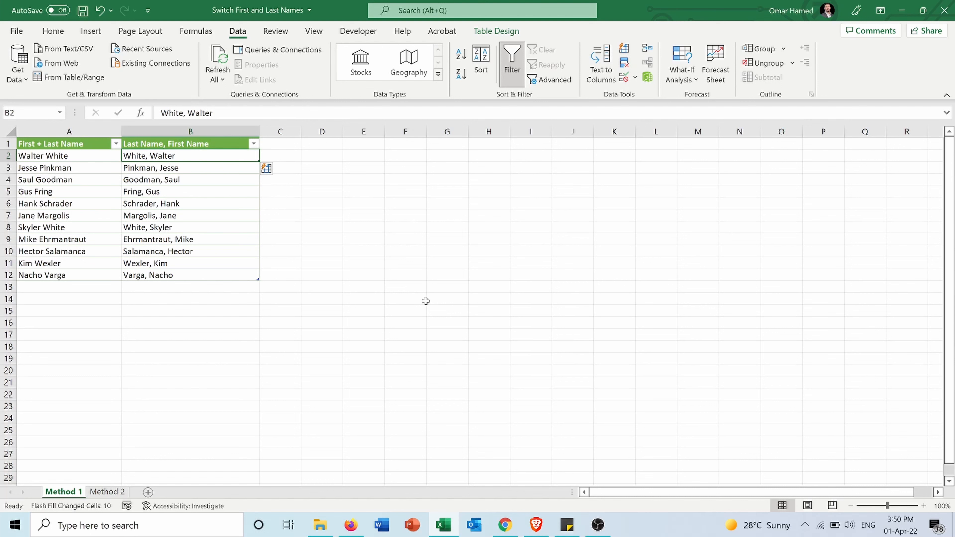
pyautogui.moveTo(167, 152)
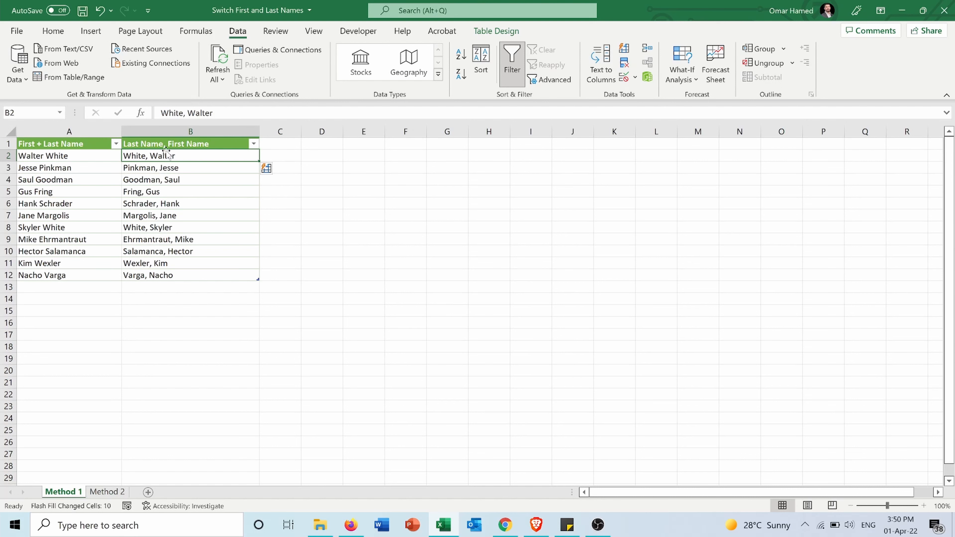
pyautogui.moveTo(79, 156)
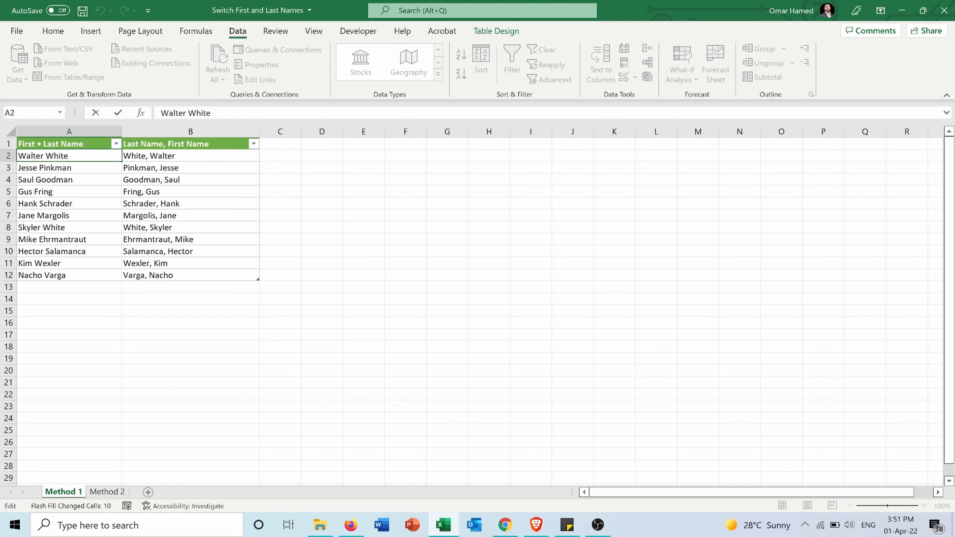
# - Shorten A2 to 'Walter Whit' and confirm B2 still reads 'White, Walter'
pyautogui.press('Backspace')
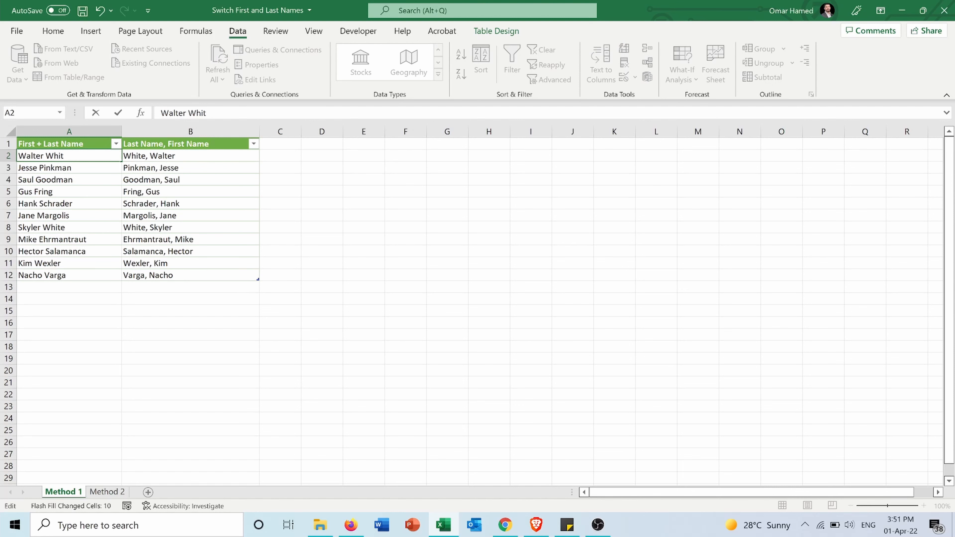
pyautogui.click(68, 168)
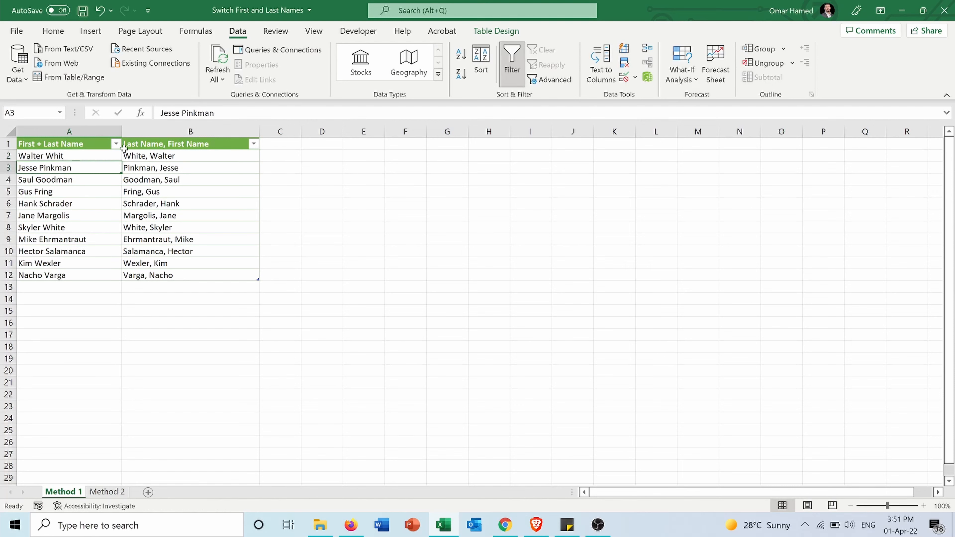
pyautogui.click(190, 155)
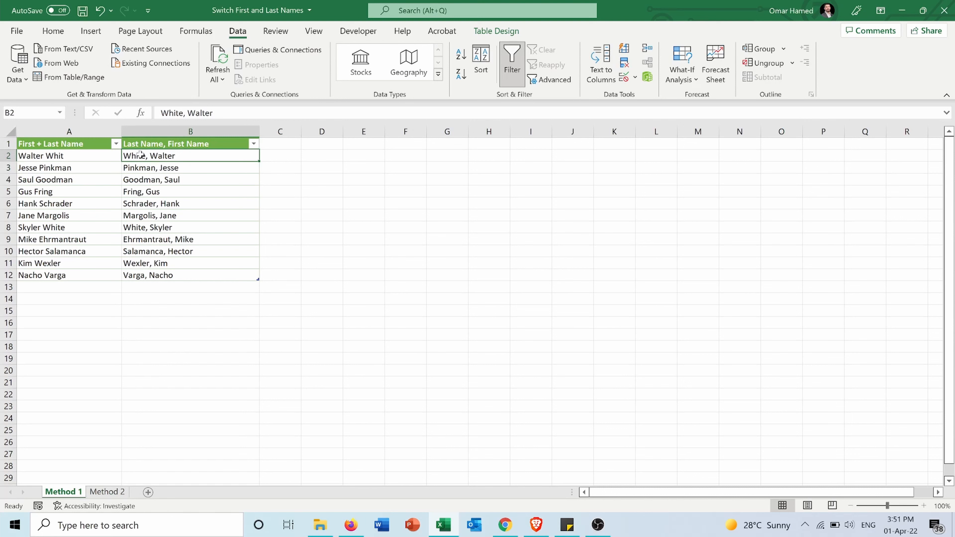
pyautogui.moveTo(94, 349)
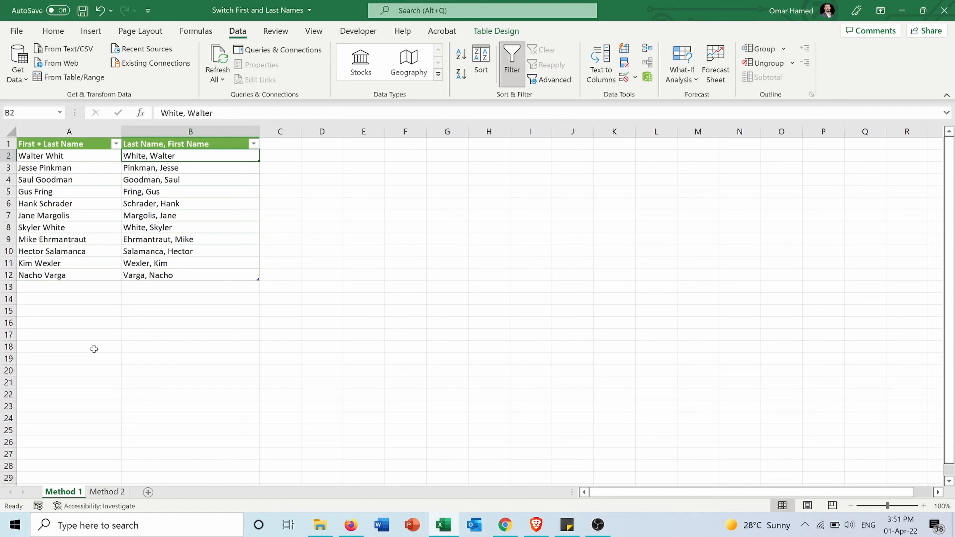
# - On sheet Method 2, enter =SEARCH(" ",A2) in B2, returning 7
pyautogui.click(106, 492)
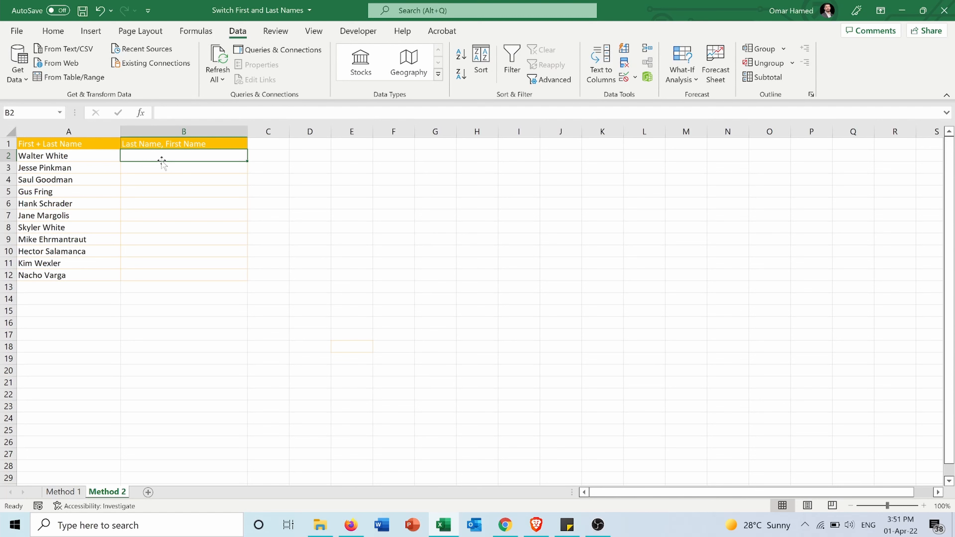
pyautogui.write('=sear')
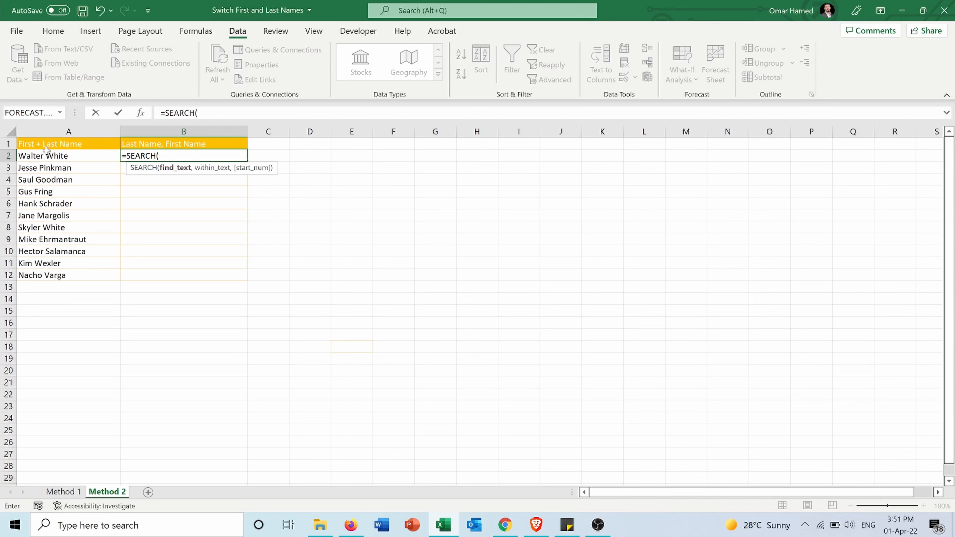
pyautogui.moveTo(49, 156)
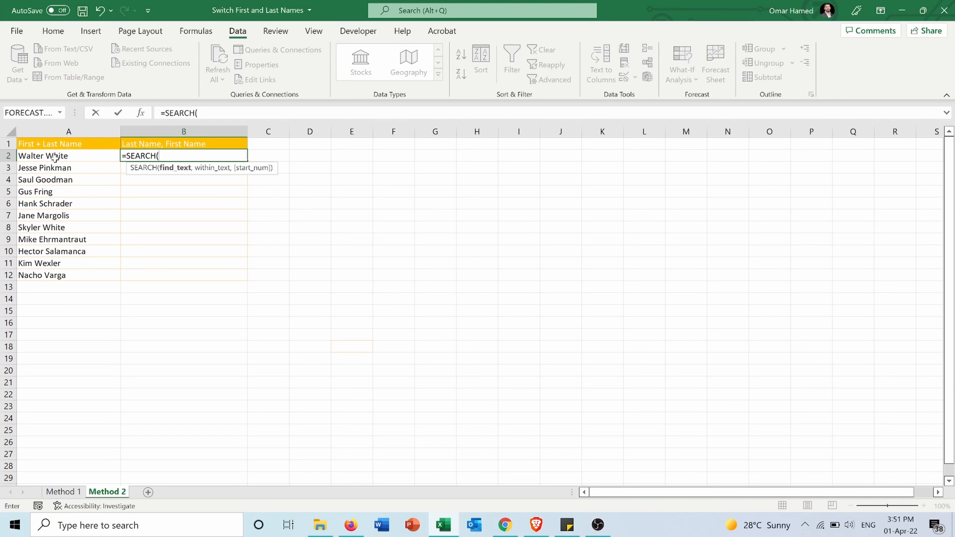
pyautogui.moveTo(203, 176)
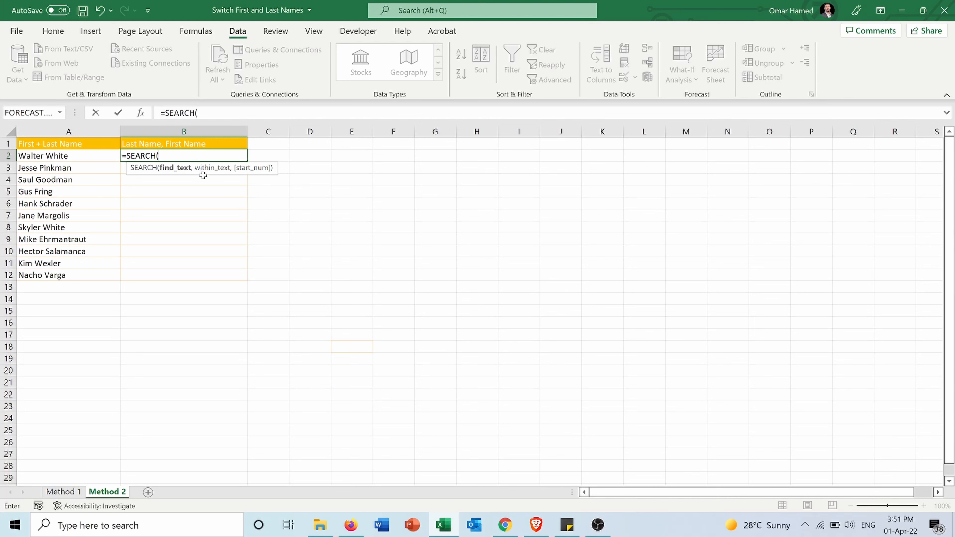
pyautogui.write('"')
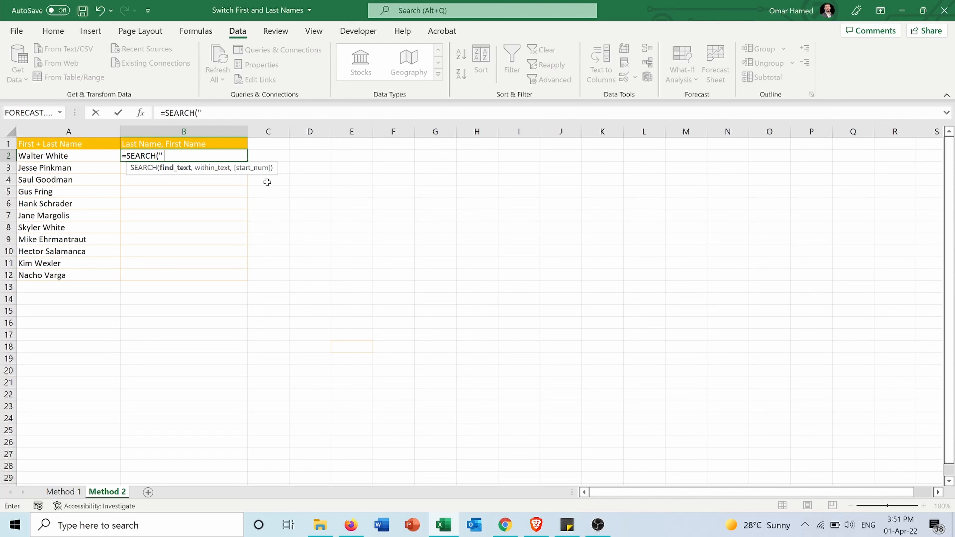
pyautogui.write('" "')
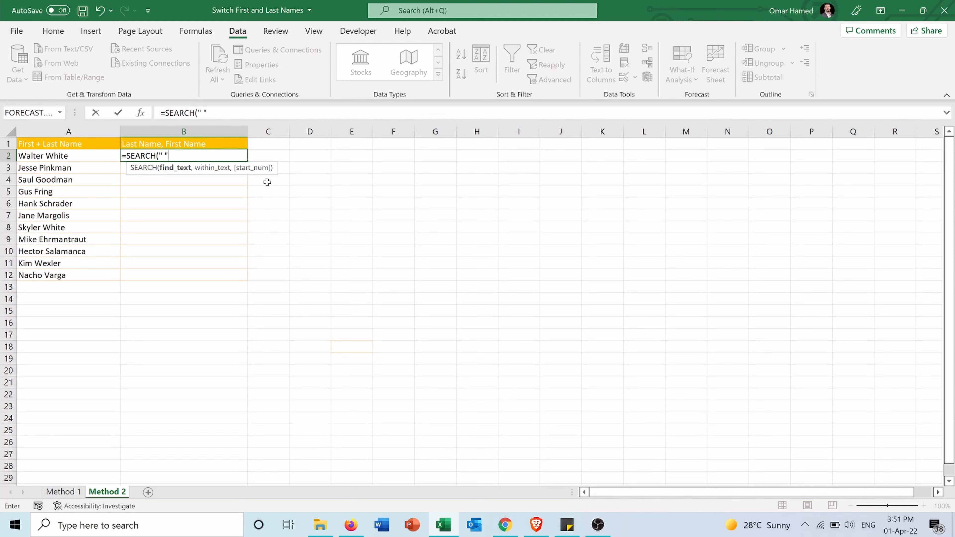
pyautogui.write(',')
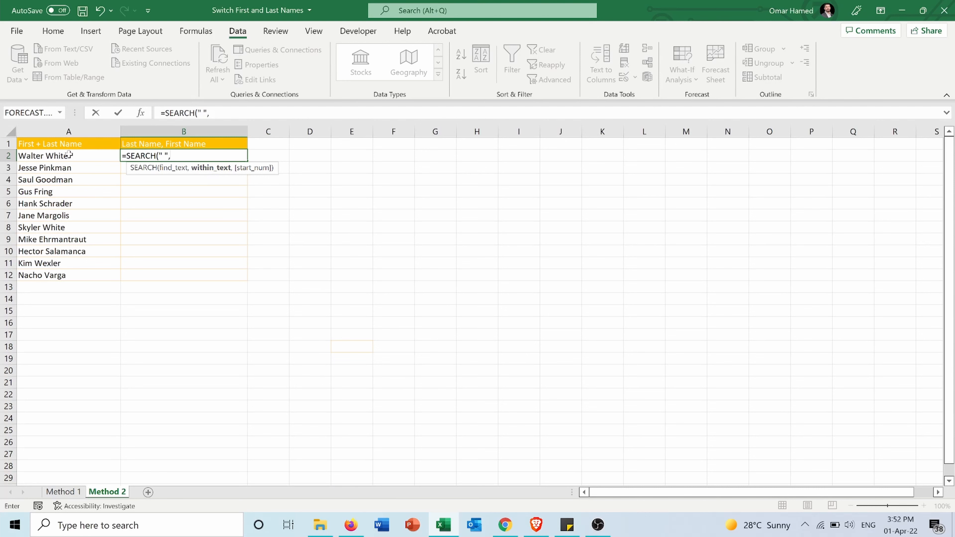
pyautogui.click(42, 155)
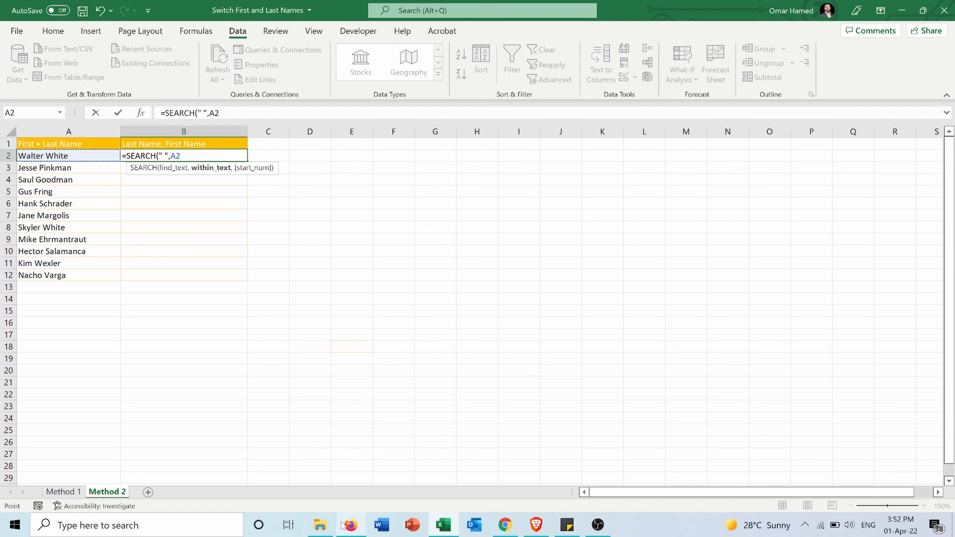
pyautogui.press('Enter')
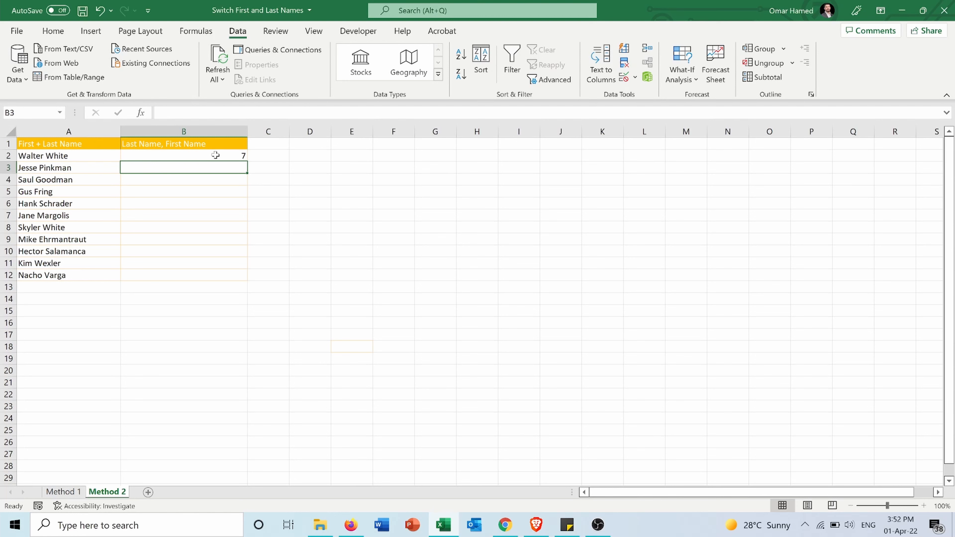
pyautogui.moveTo(206, 156)
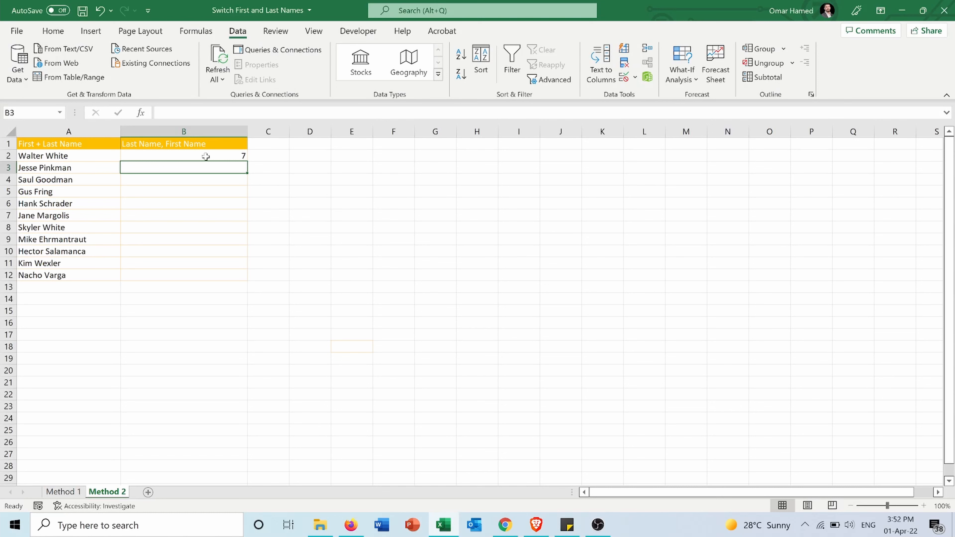
# - Rewrite B2 as =MID(A2,SEARCH(" ",A2)+1,30) so it returns White
pyautogui.doubleClick(183, 155)
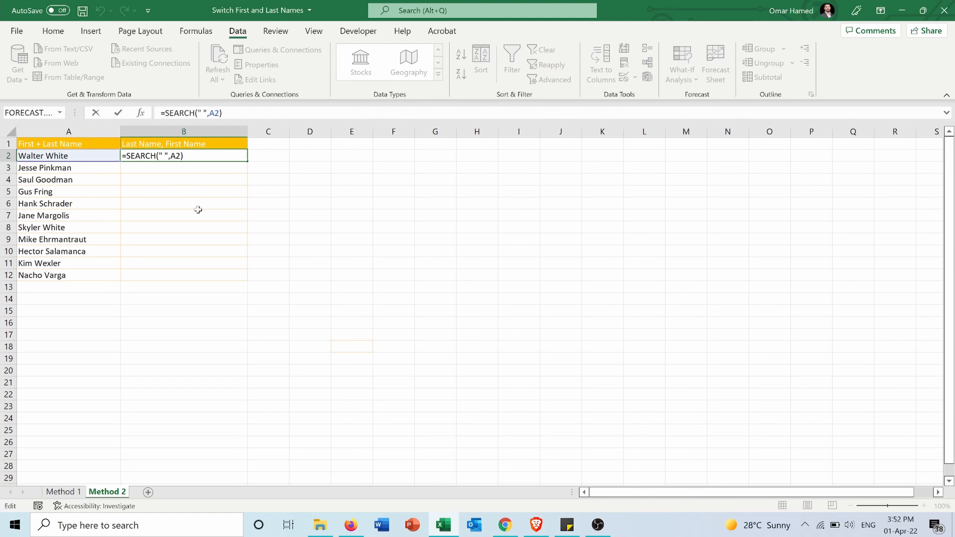
pyautogui.write('MID(A2')
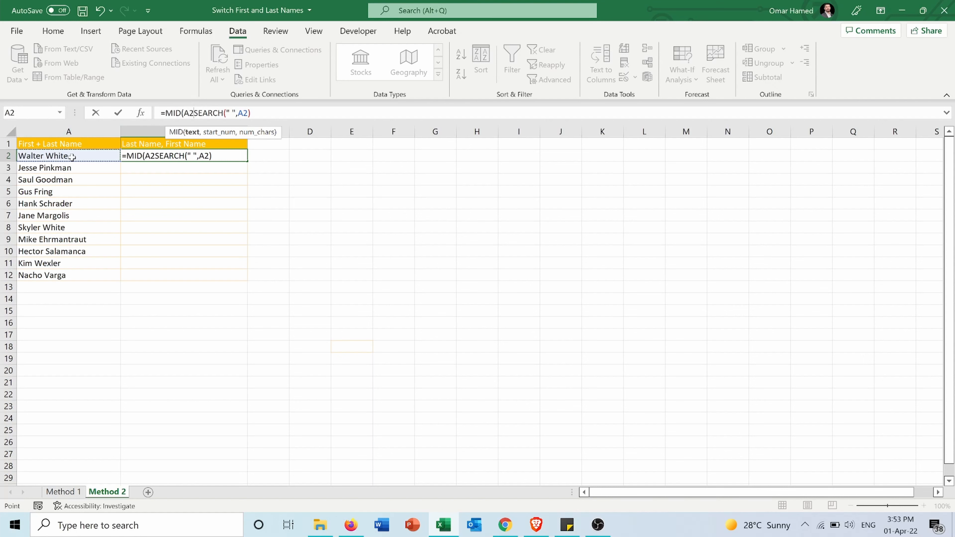
pyautogui.write(',')
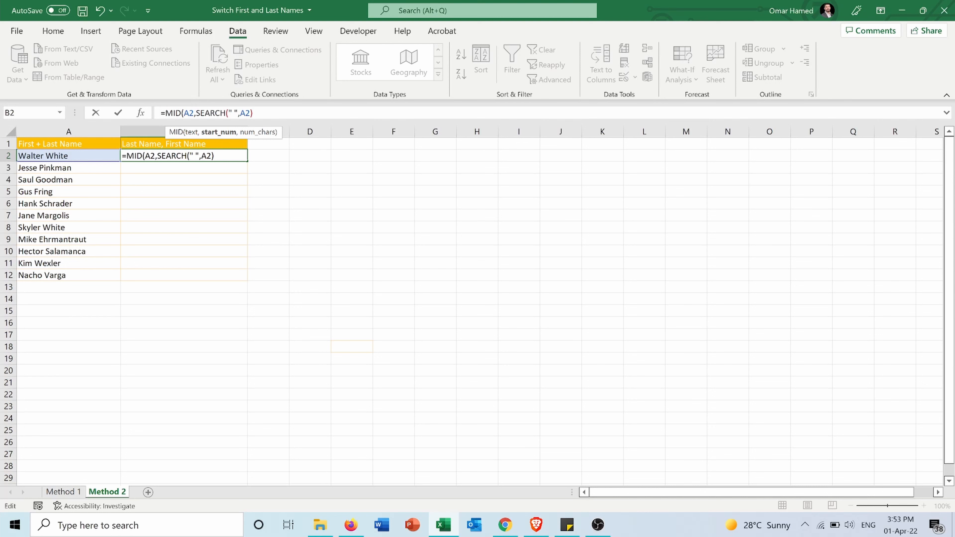
pyautogui.write('+')
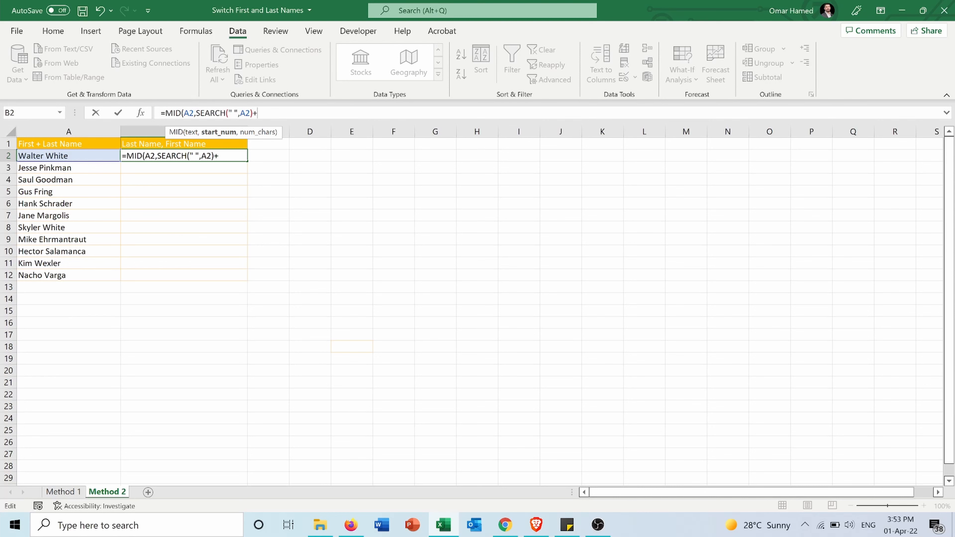
pyautogui.write('1')
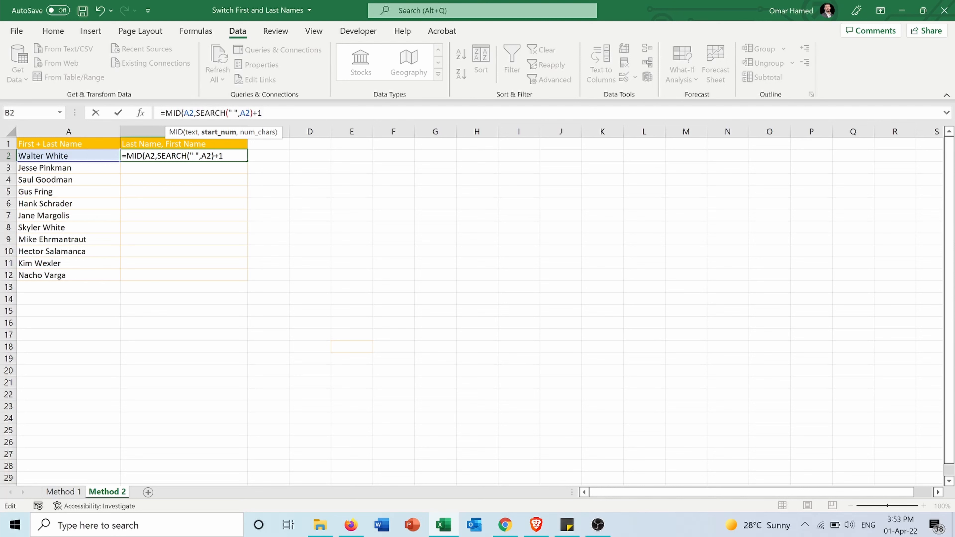
pyautogui.write(',')
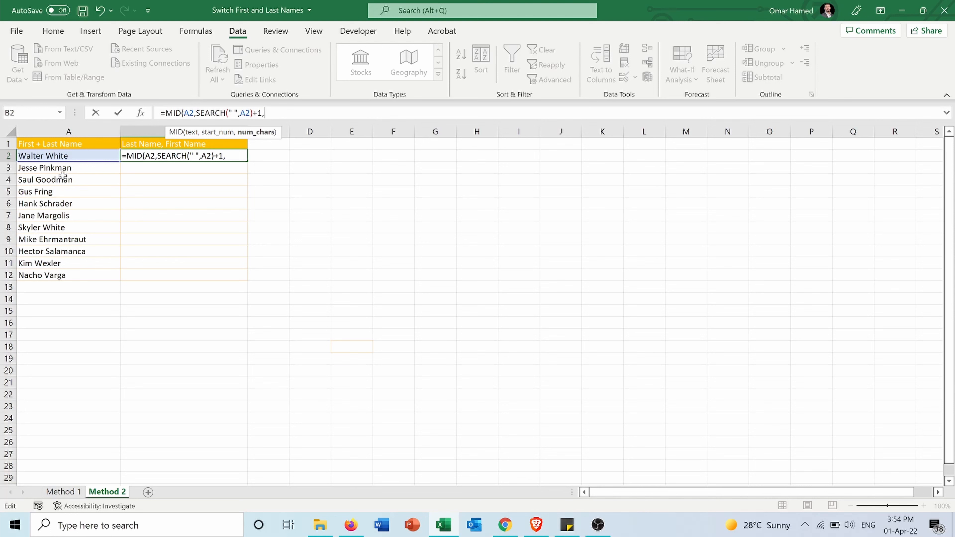
pyautogui.moveTo(76, 215)
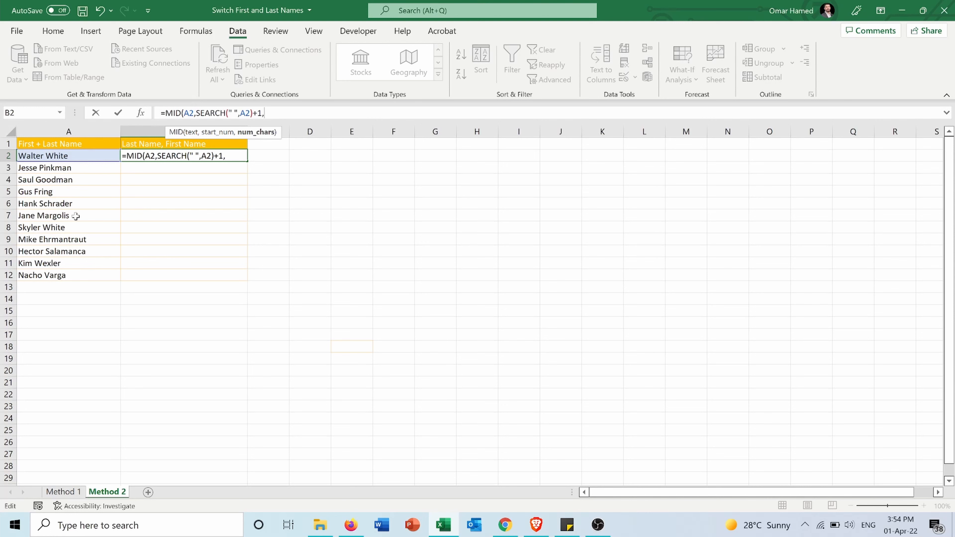
pyautogui.moveTo(250, 220)
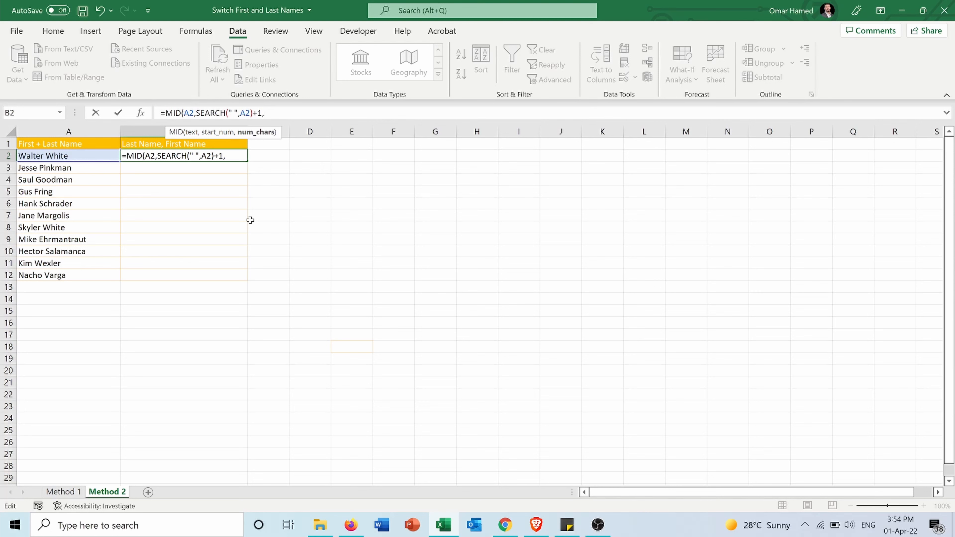
pyautogui.write('30')
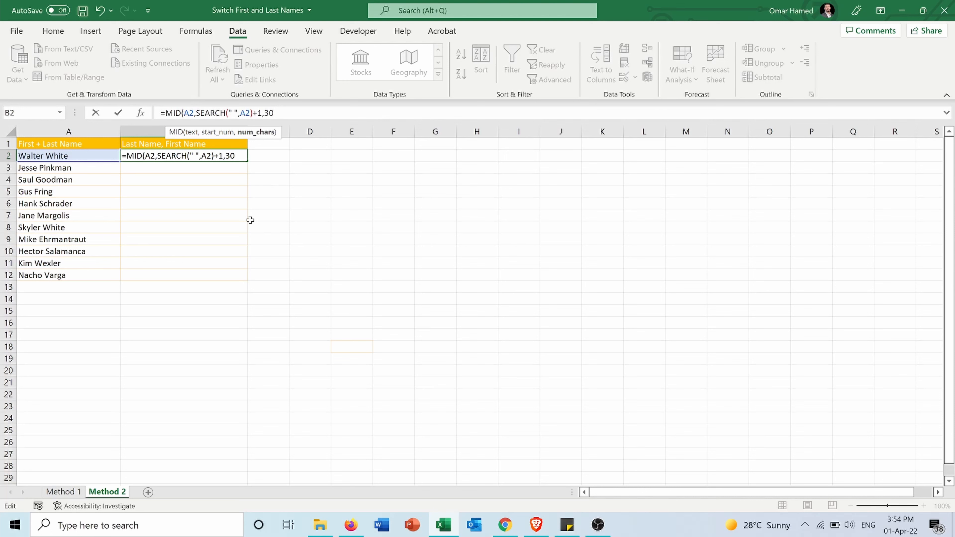
pyautogui.write(')')
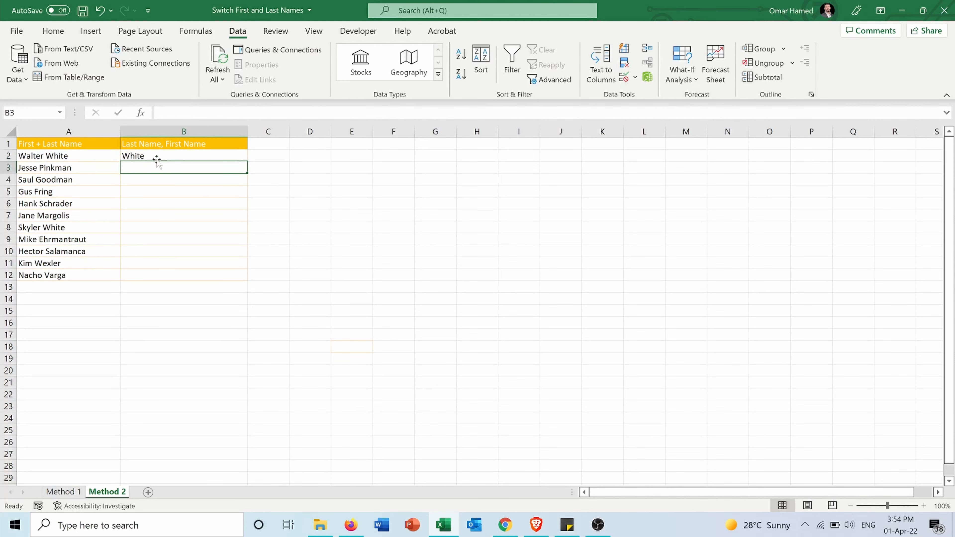
# - Extend the B2 formula with &", " so a comma and space follow the last name
pyautogui.click(183, 156)
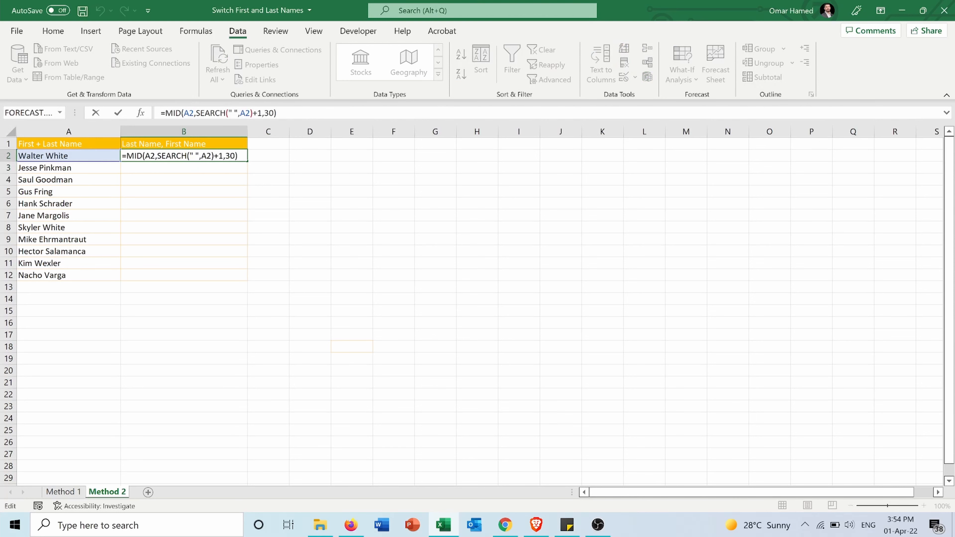
pyautogui.write('&')
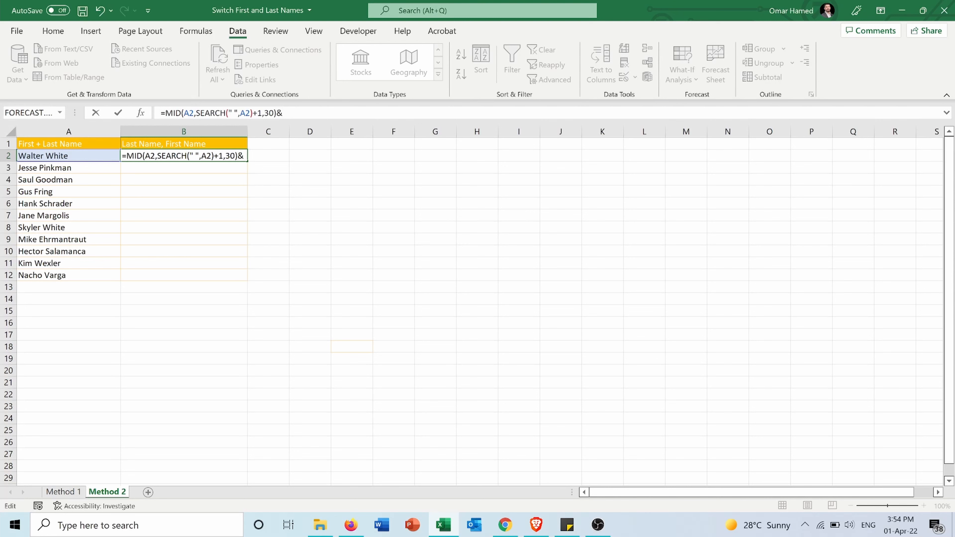
pyautogui.write('"')
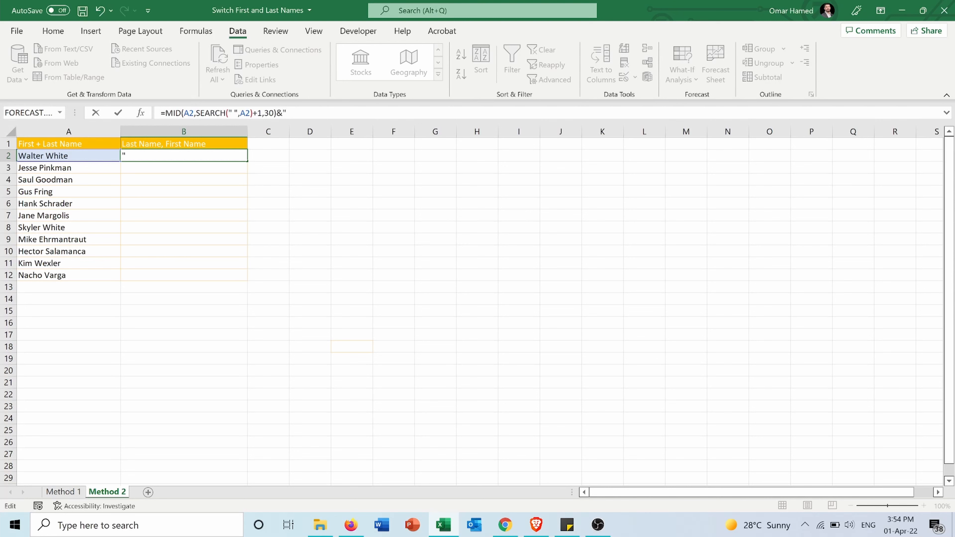
pyautogui.write(',')
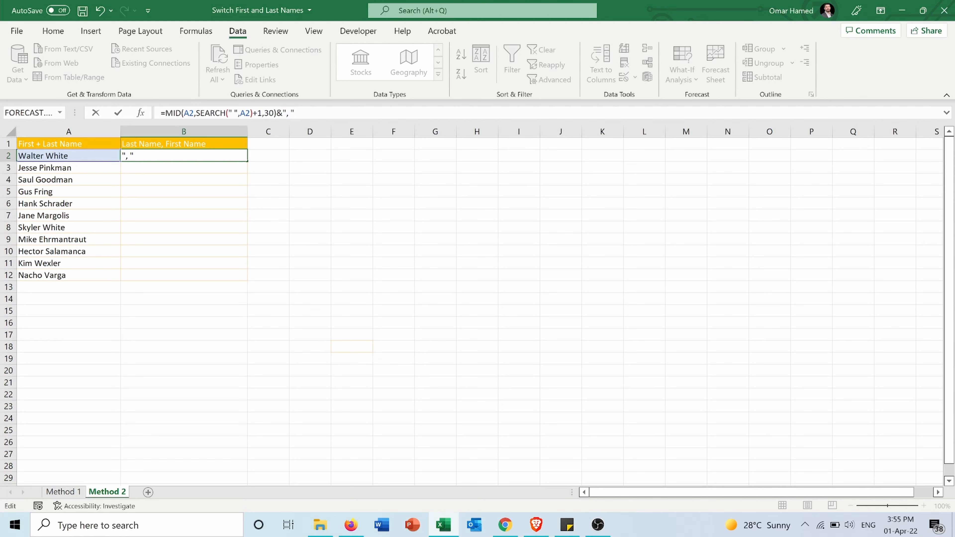
# - Append &LEFT(A2,SEARCH(" ",A2)-1) so B2 returns 'White, Walter'
pyautogui.write('&LEf')
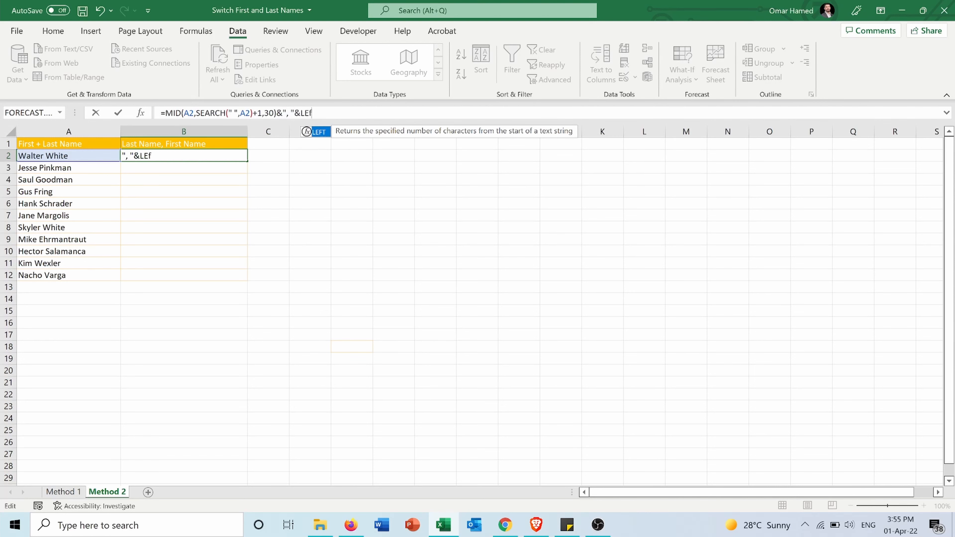
pyautogui.press('backspace')
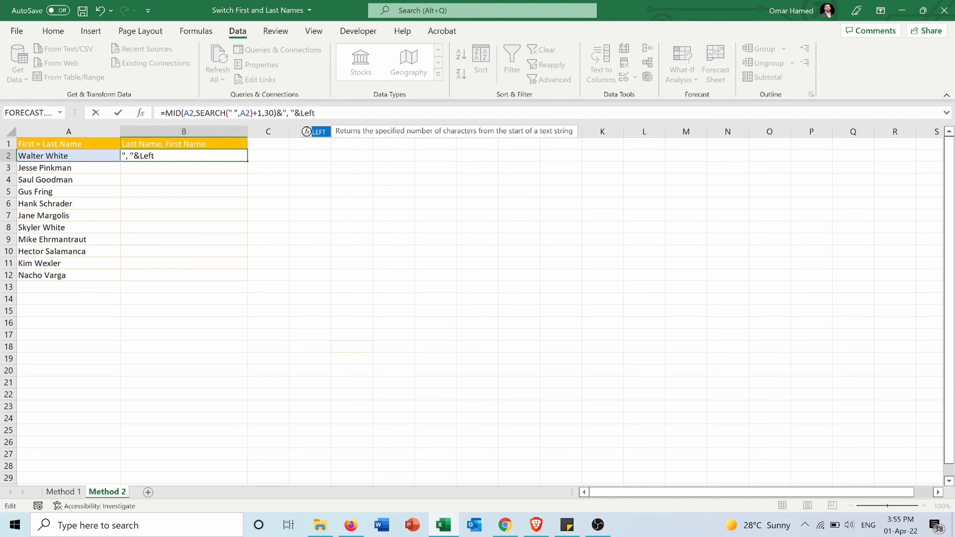
pyautogui.write('(')
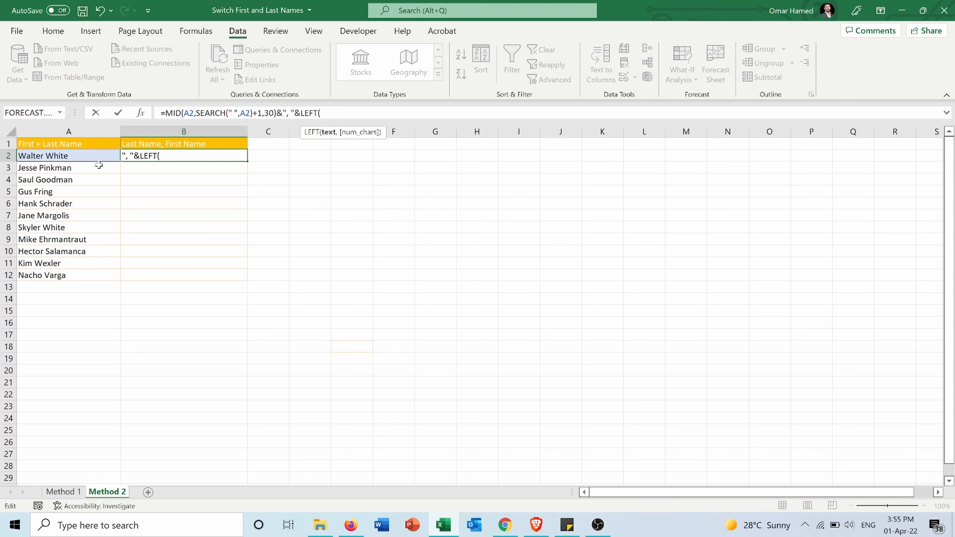
pyautogui.click(43, 156)
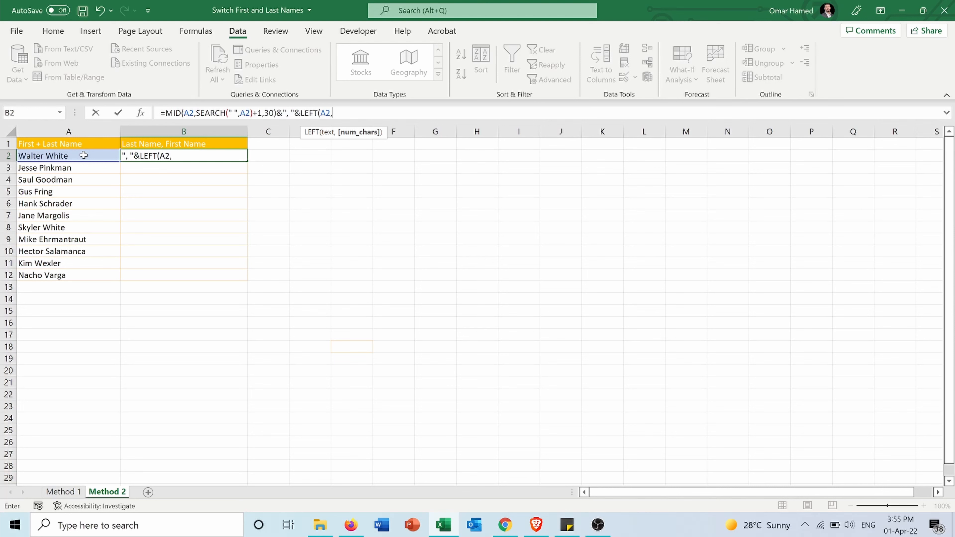
pyautogui.write('Sea')
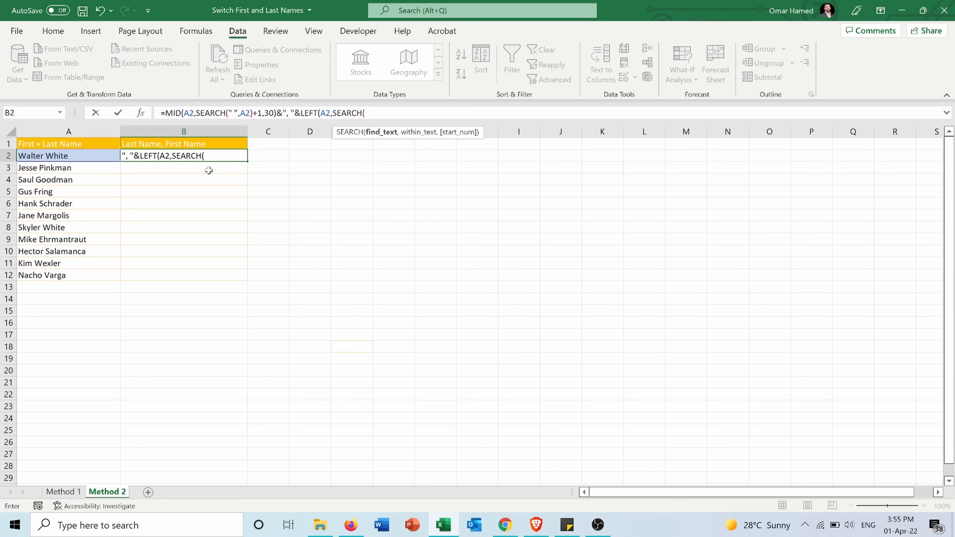
pyautogui.write('" ",A2)')
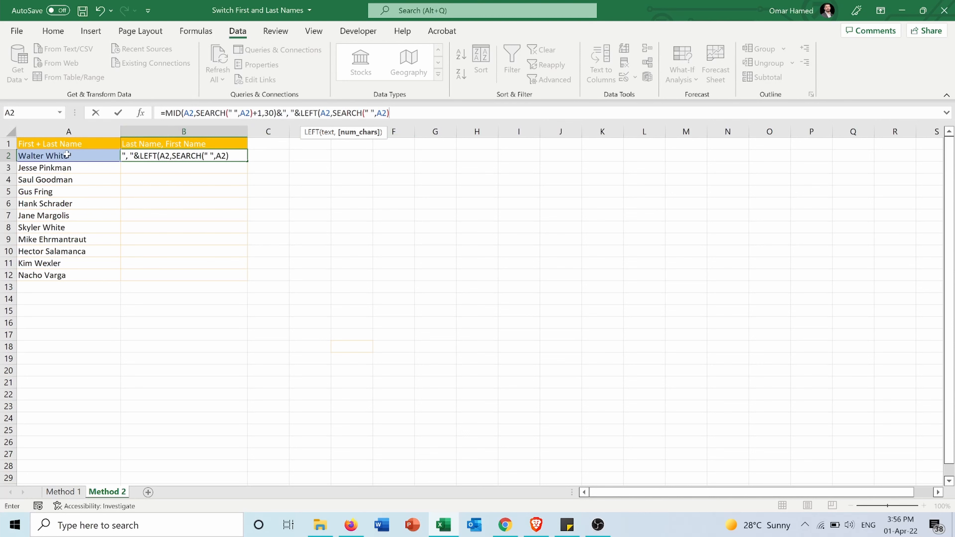
pyautogui.moveTo(67, 155)
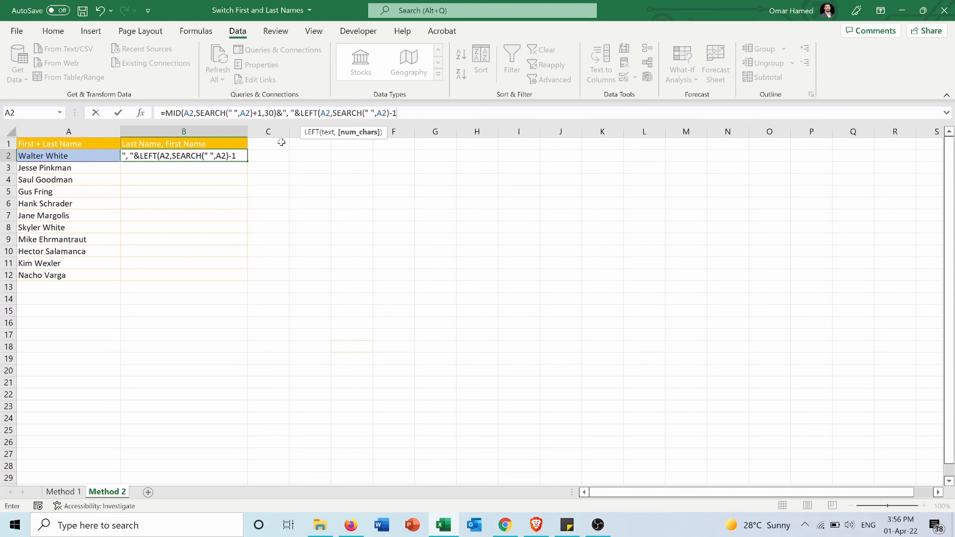
pyautogui.write(')')
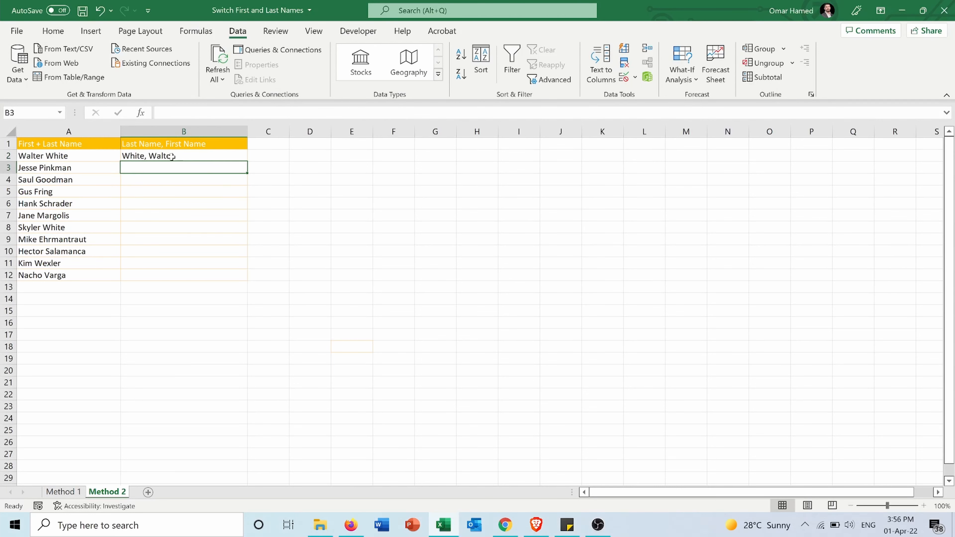
# - Fill the B2 formula down through B12 to list every name as Last, First
pyautogui.click(184, 155)
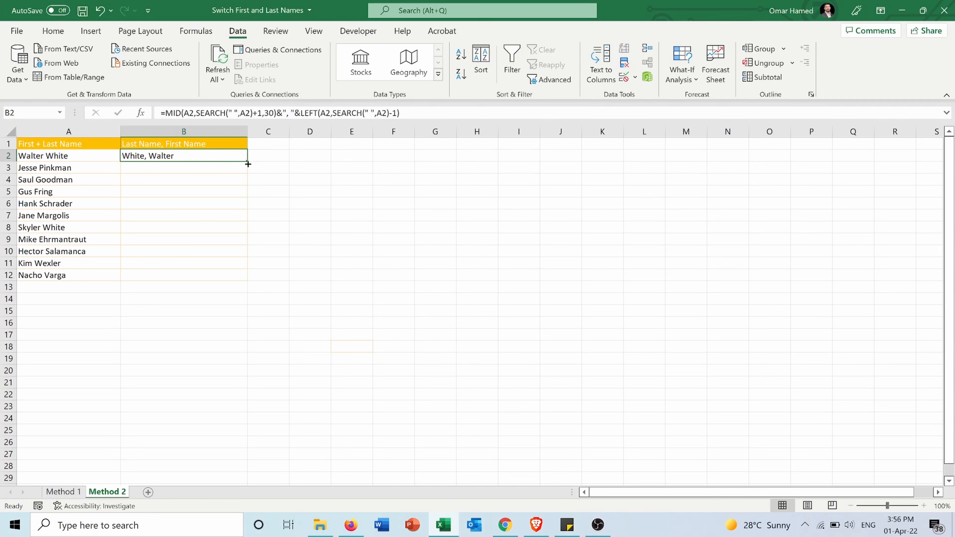
pyautogui.moveTo(247, 163); pyautogui.dragTo(247, 275)
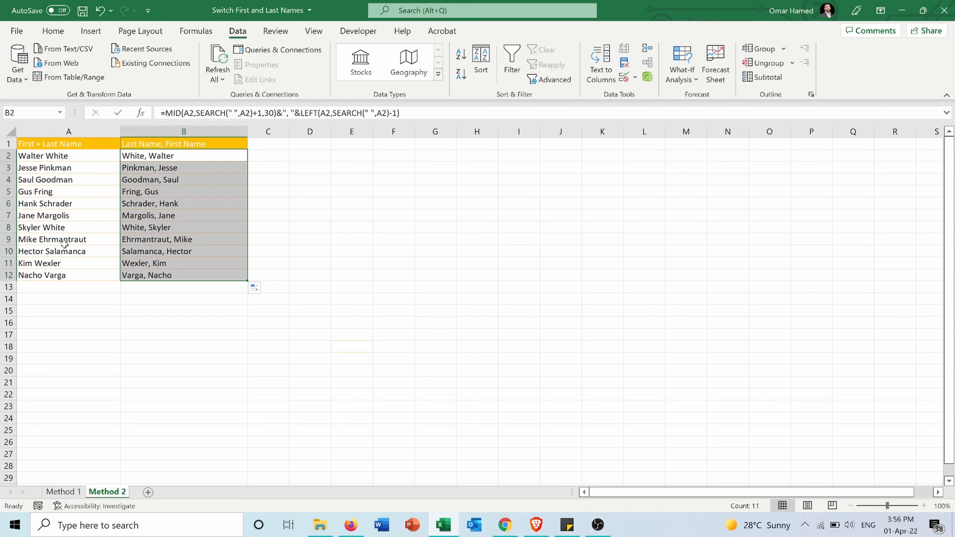
pyautogui.moveTo(78, 156)
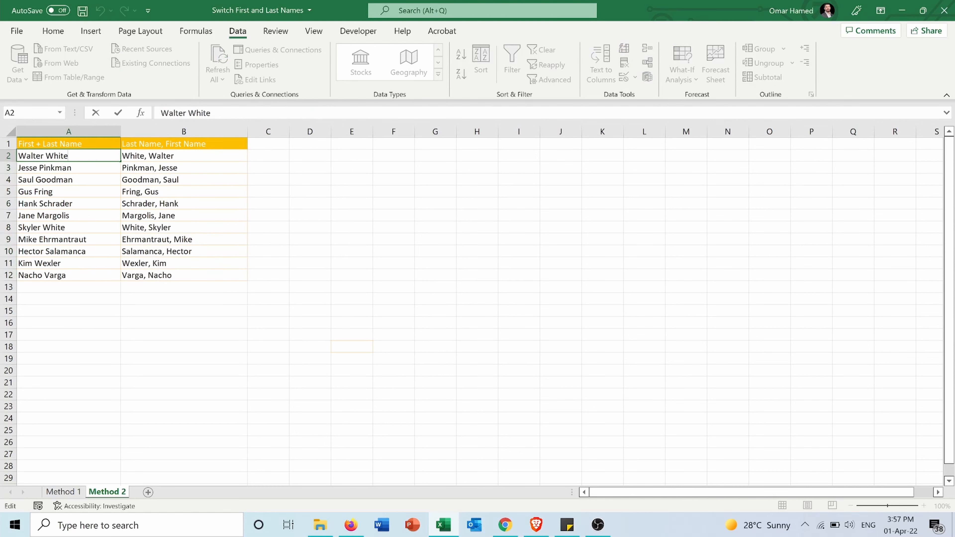
# - Shorten A2 to 'Walter Whit' and confirm B2 updates to 'Whit, Walter'
pyautogui.press('Backspace')
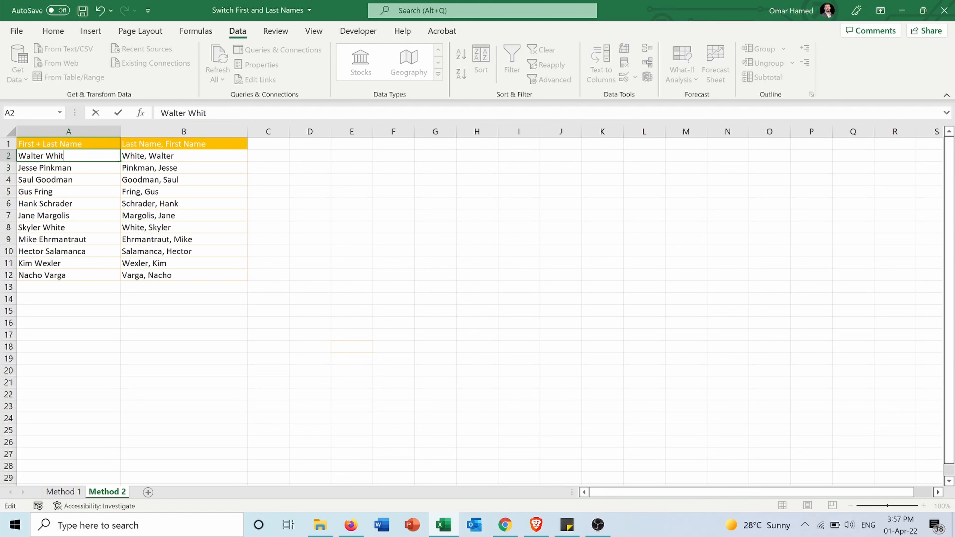
pyautogui.click(68, 167)
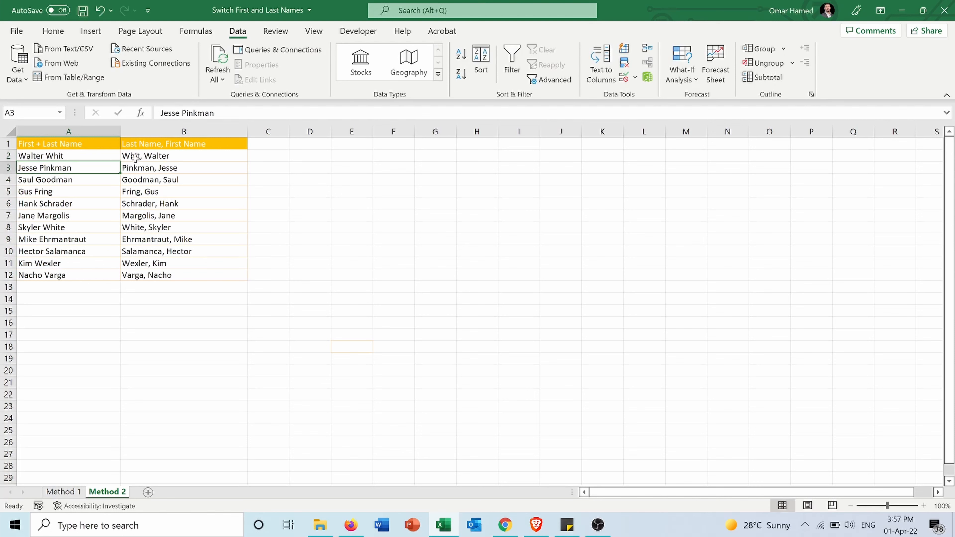
pyautogui.moveTo(137, 156)
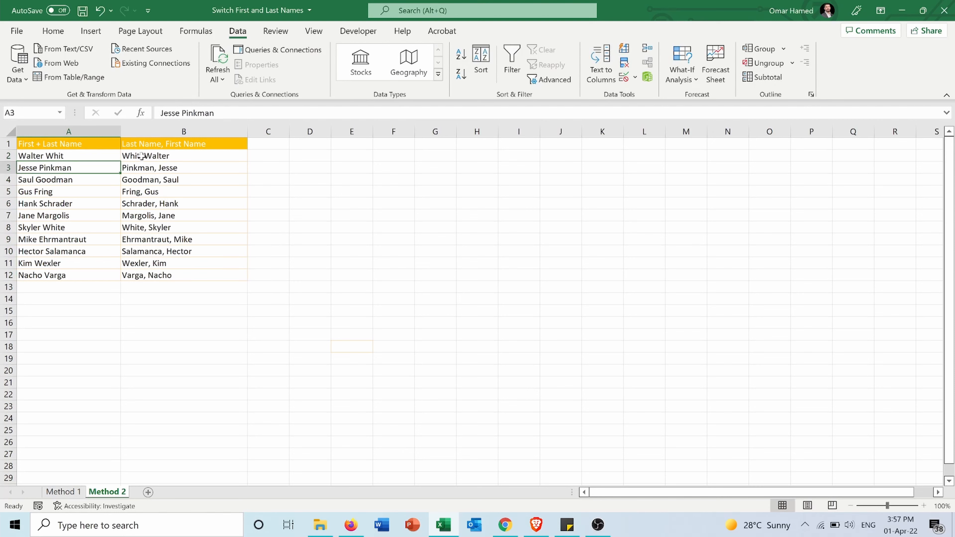
pyautogui.click(183, 155)
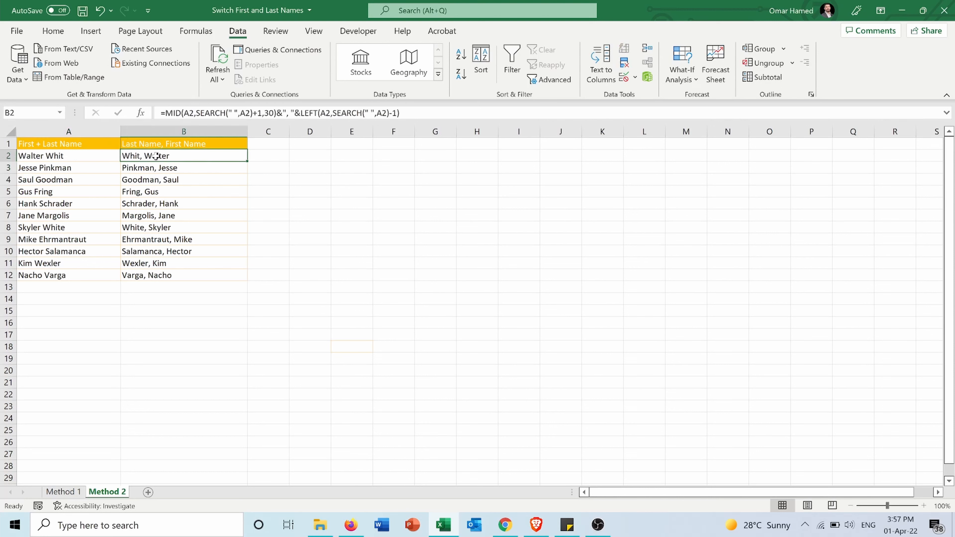